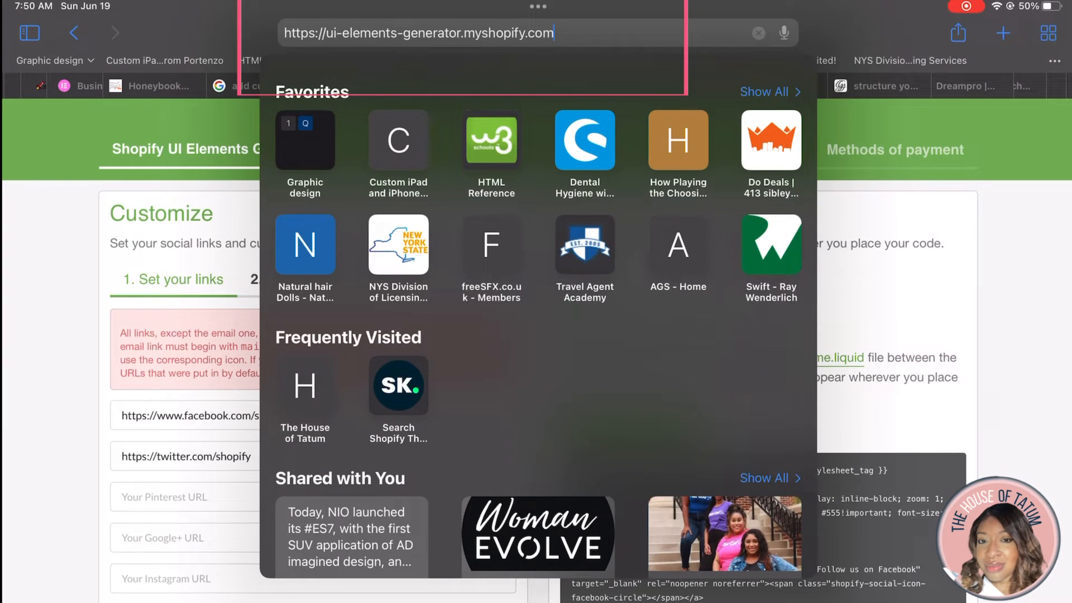
Visit instagram.com to check the profile address, then return to the generator page.
double_click(418, 32)
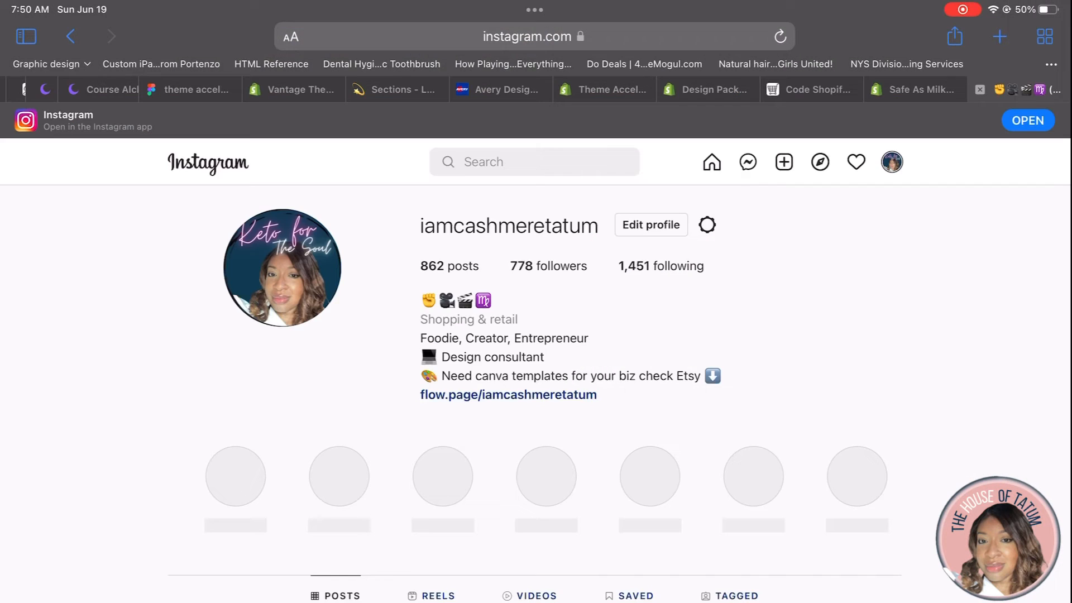
left_click(525, 36)
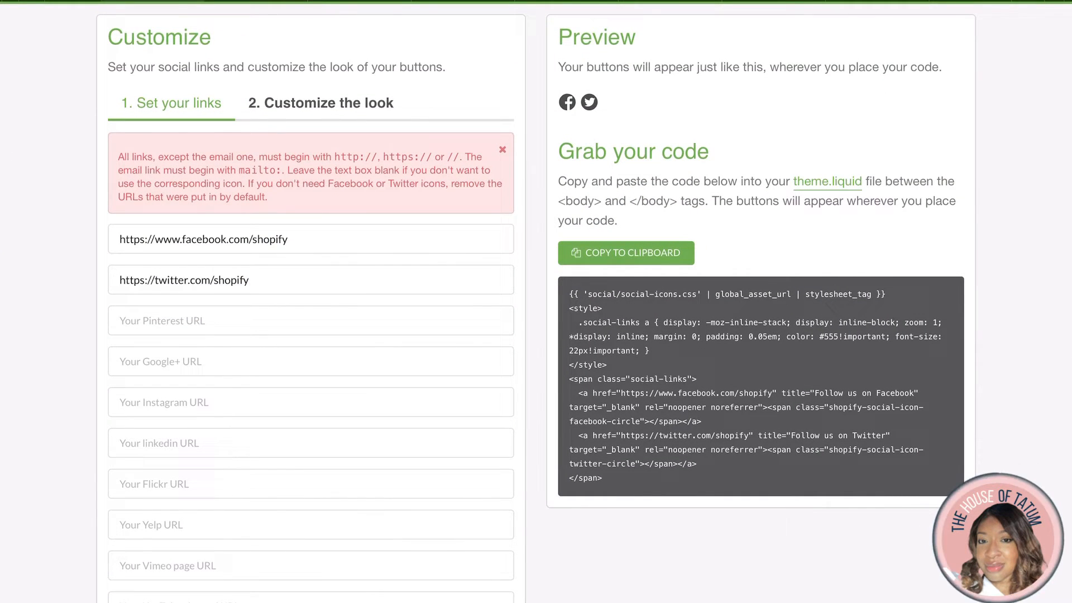
left_click(309, 402)
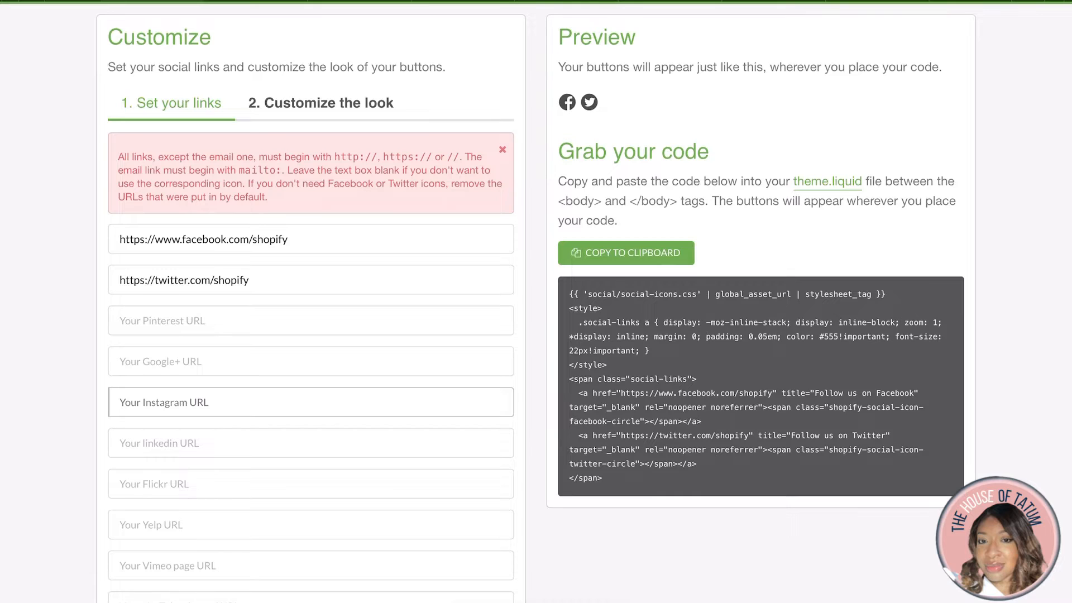
type("https://www.instagram.com/iamcashmeretatum/")
type("mailto: info")
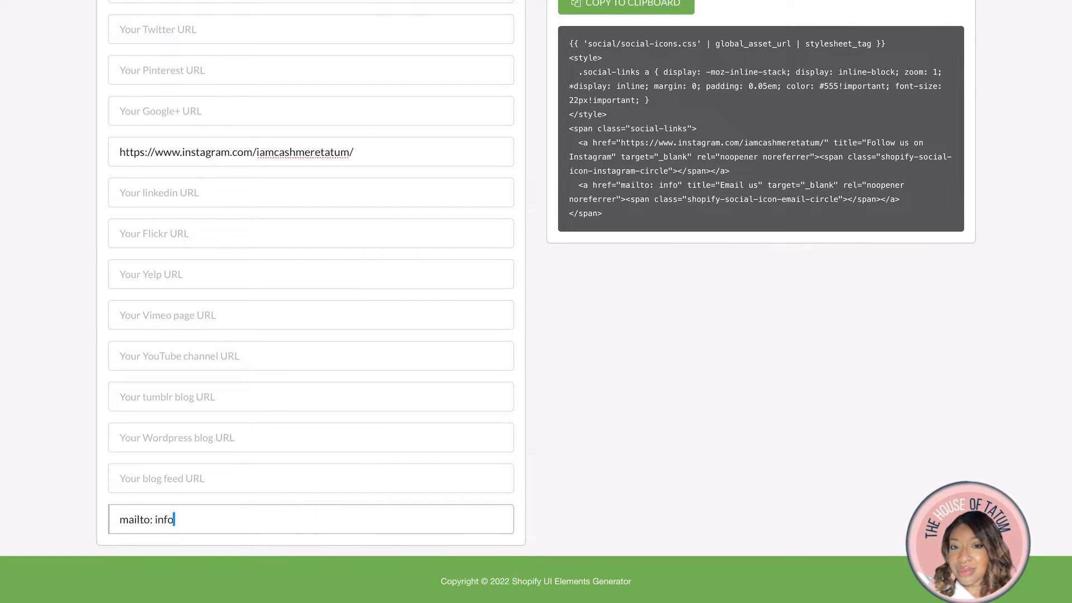
type("@thehouseoftatum")
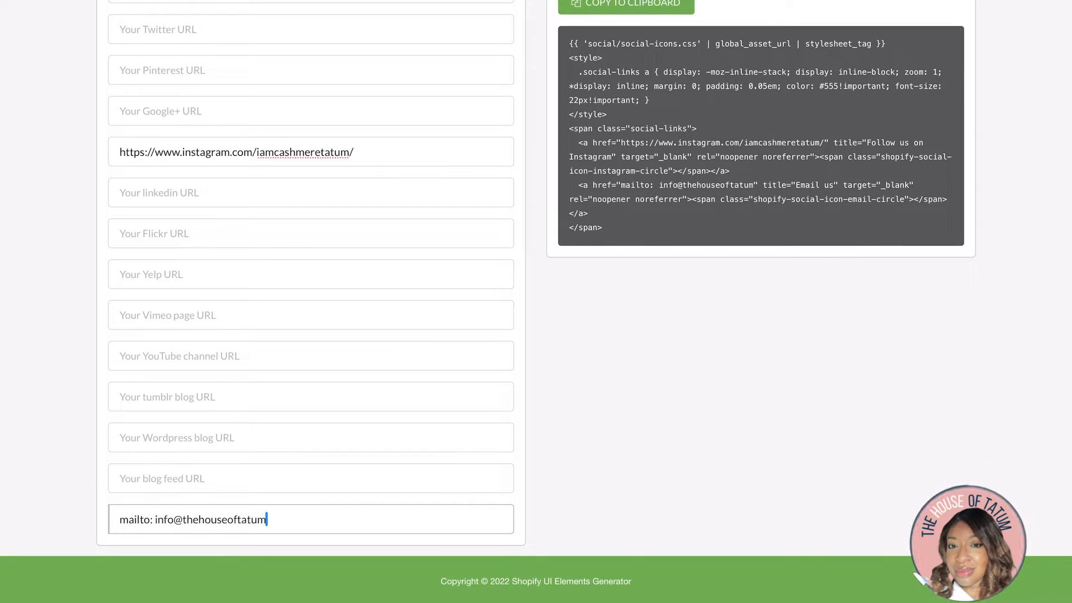
type(".com")
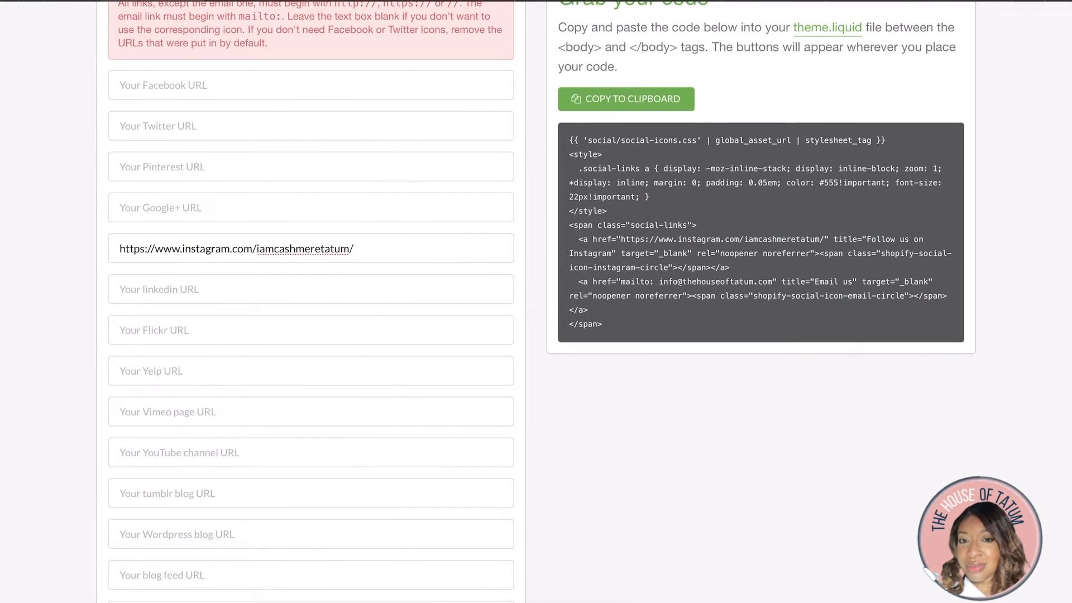
left_click(309, 452)
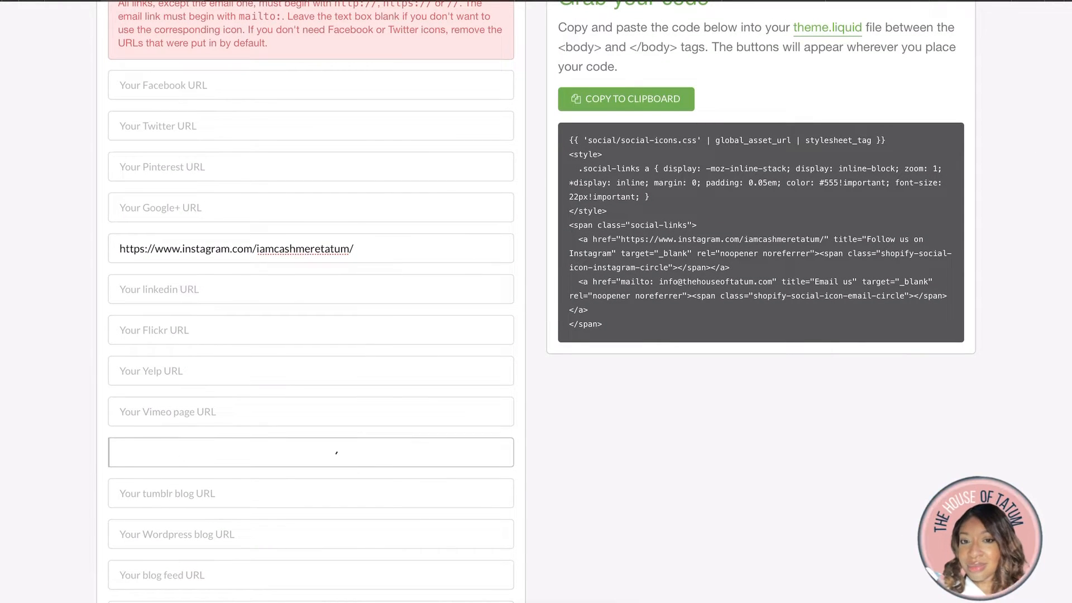
left_click(310, 452)
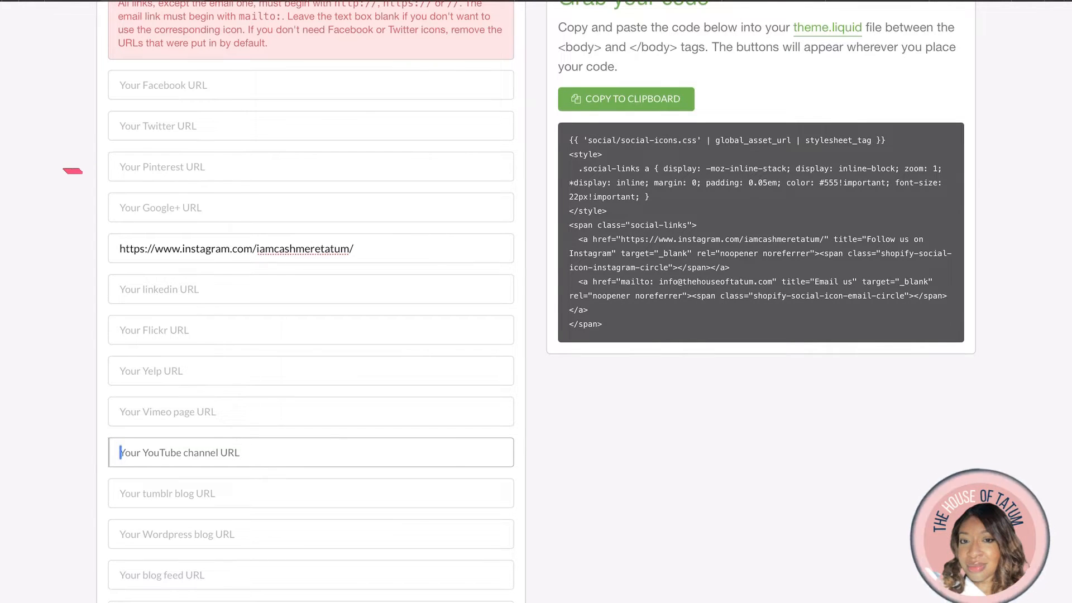
type("https://www.youtube.com/channel/UCRR0eMc-r4aNOSBWofoHRKQ")
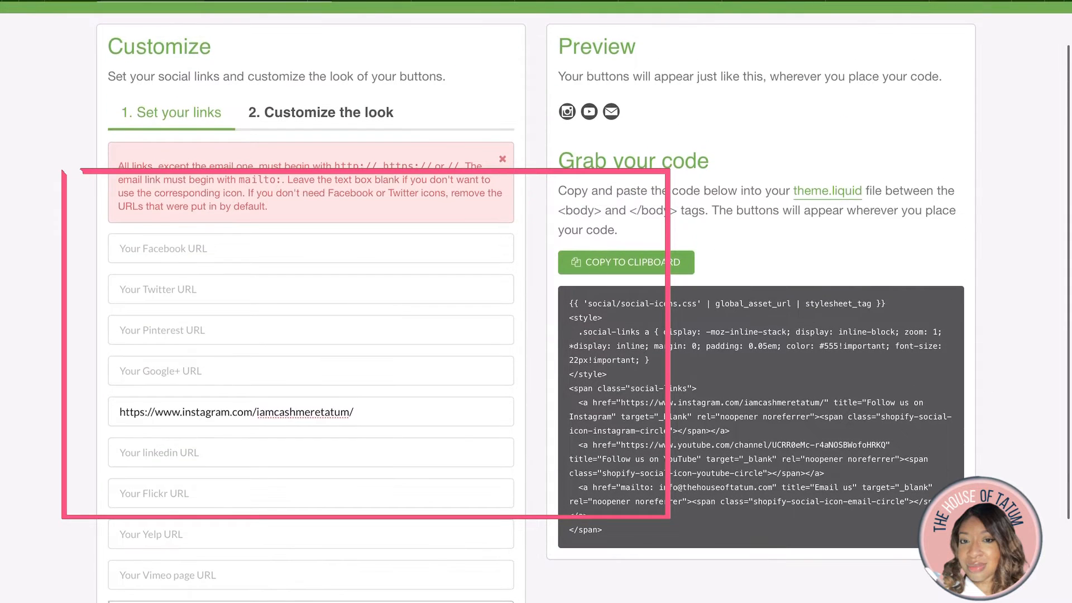
scroll("down", 3)
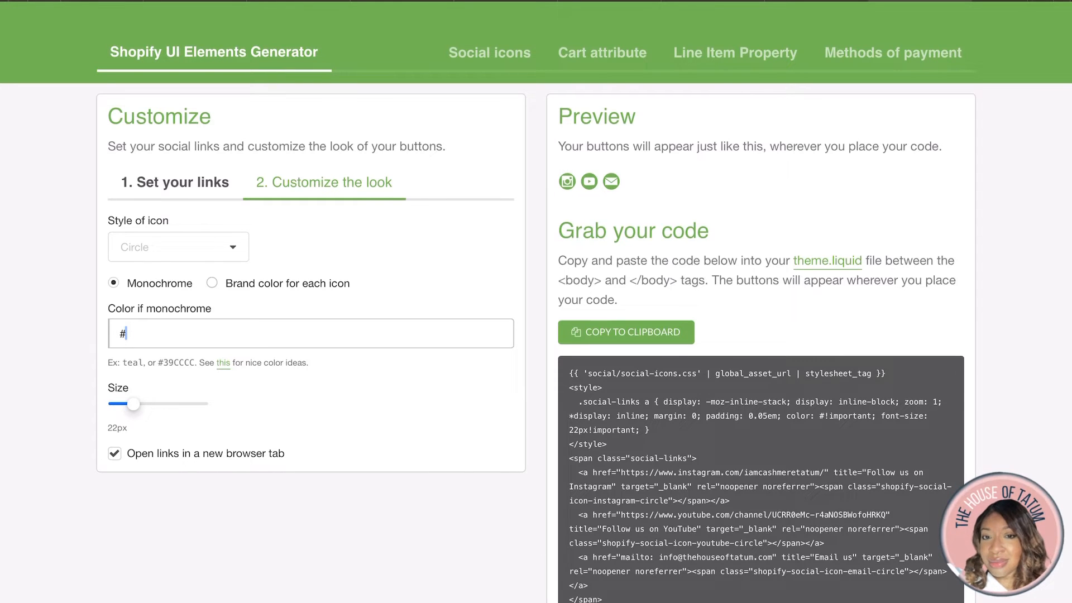
type("00v")
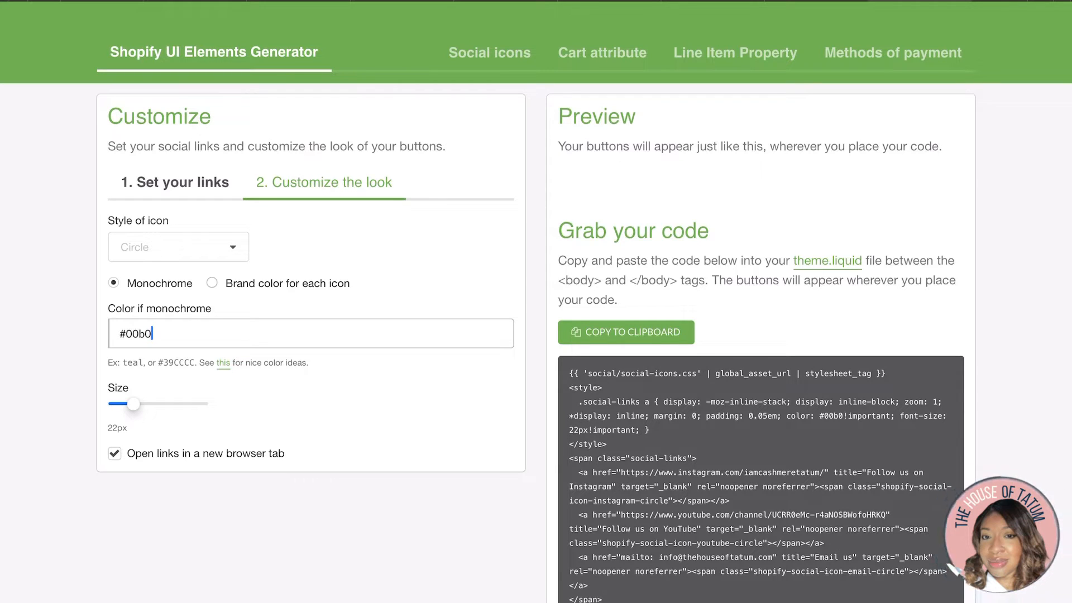
type("62")
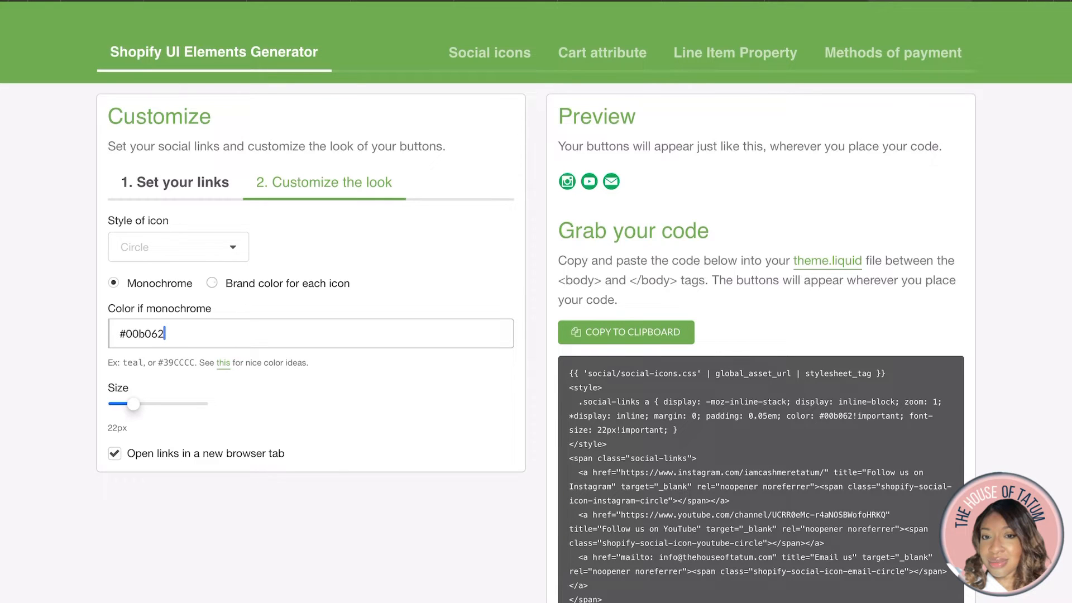
left_click(178, 246)
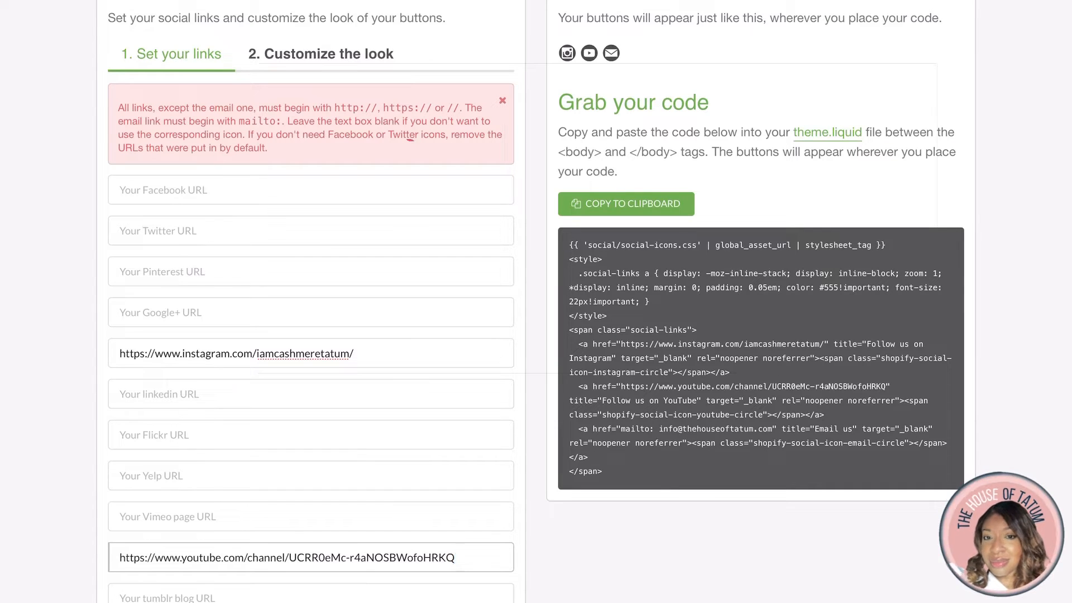
Copy the generated icons code and open Edit code from the live theme's Actions menu.
left_click(625, 204)
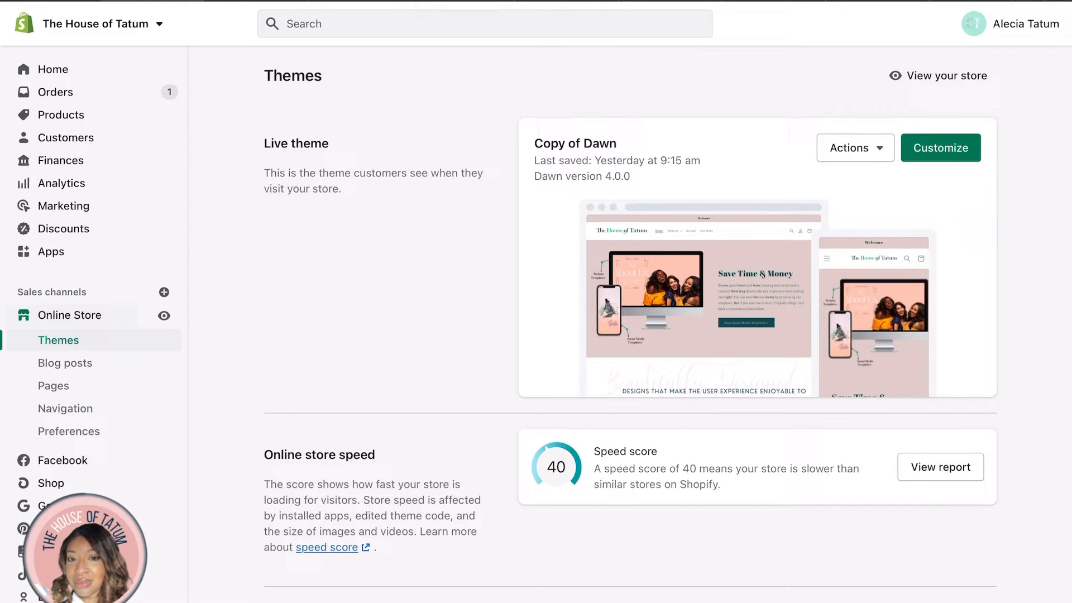
left_click(852, 148)
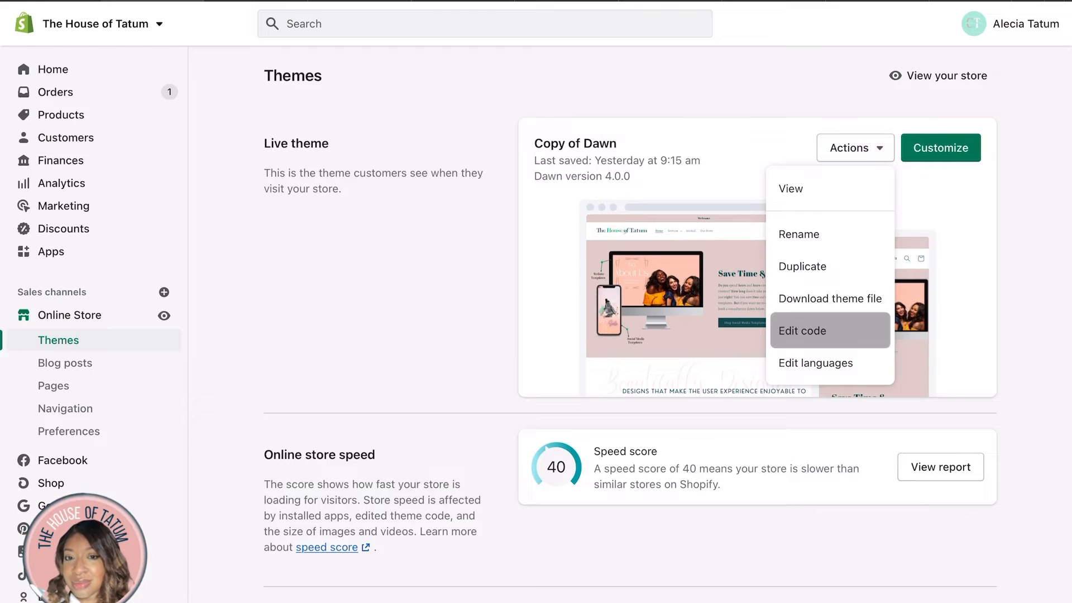
left_click(803, 330)
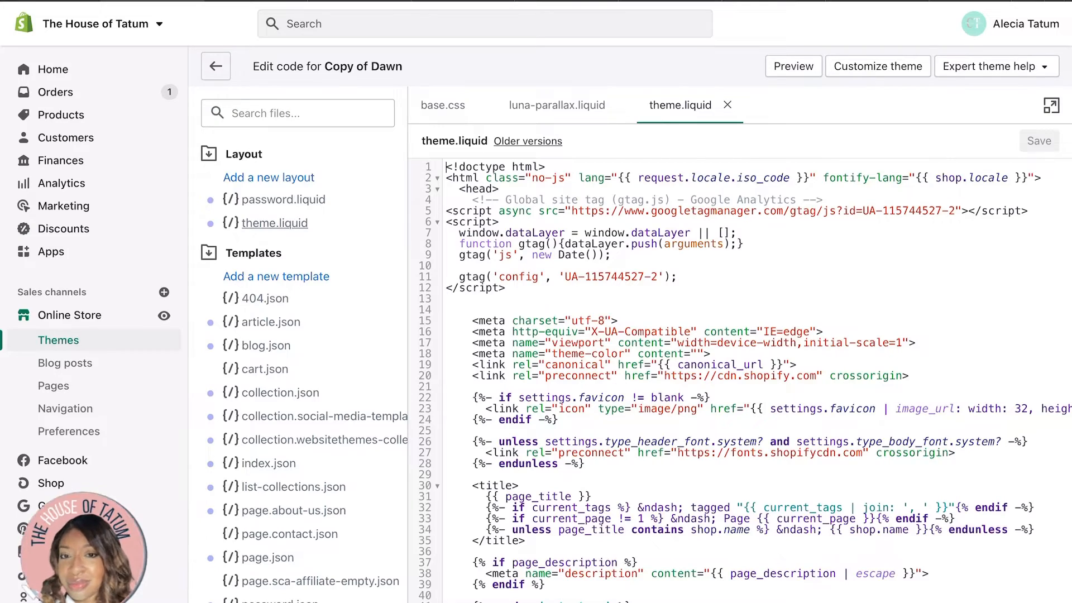
Search theme.liquid for 'body' to find where the header section ends.
scroll("down", 3)
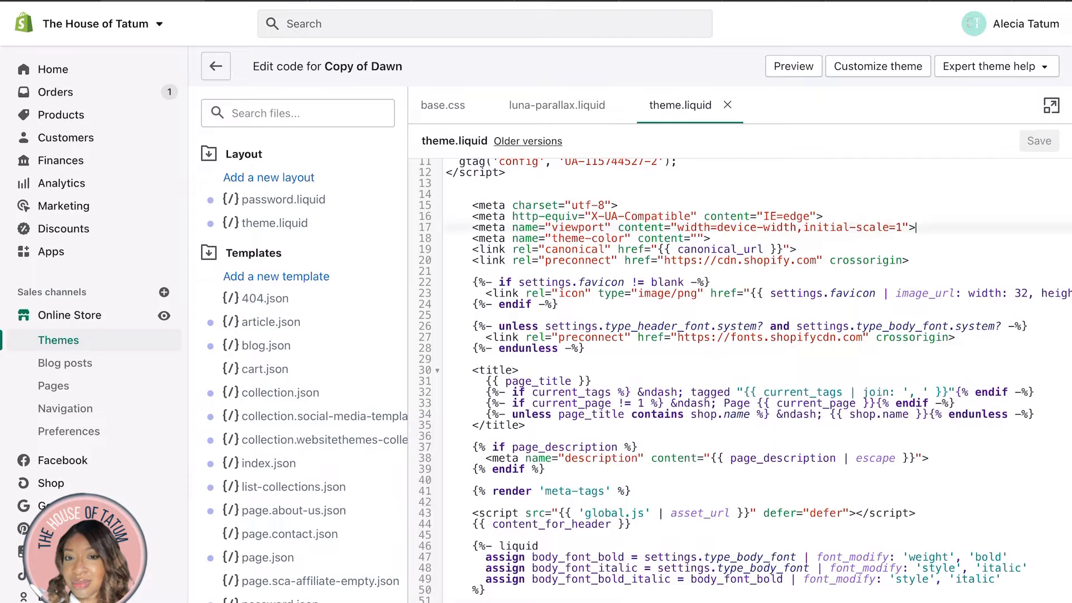
key("Ctrl+f")
type("<")
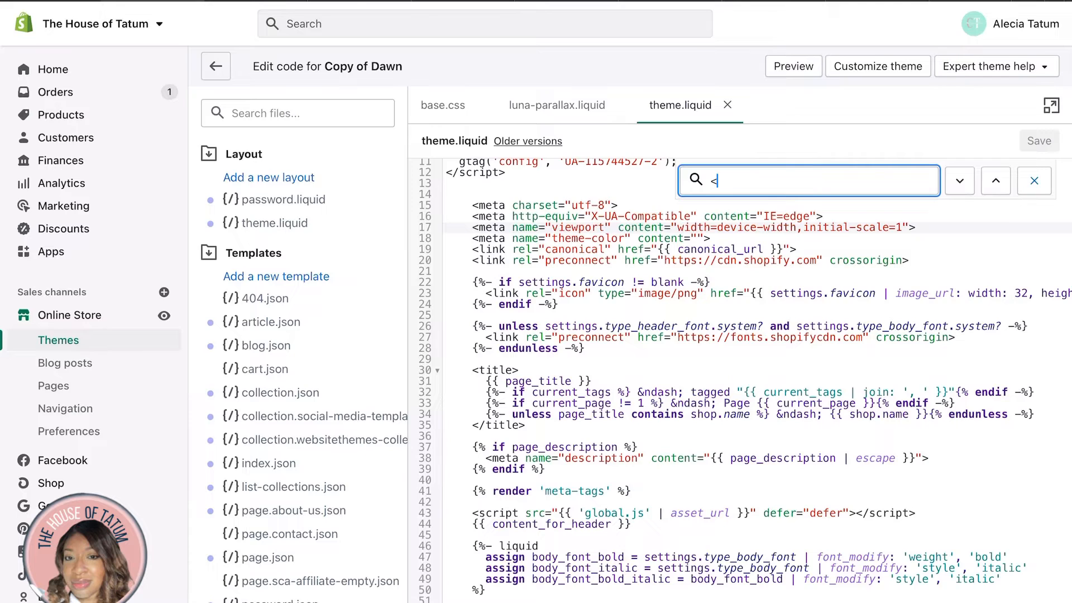
type("bod")
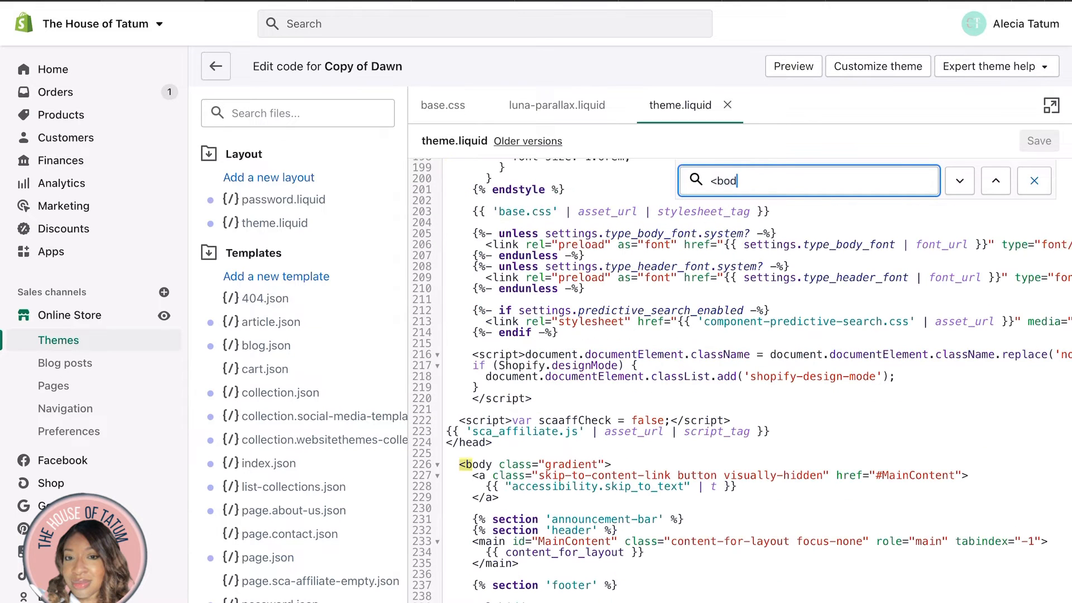
type("y")
left_click(759, 542)
type("{%")
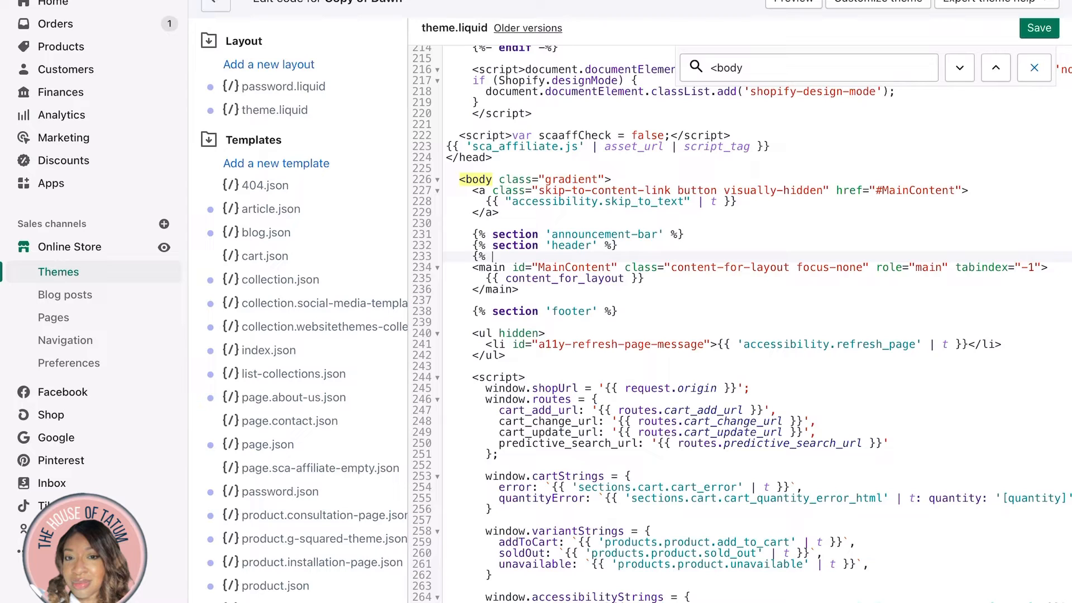
Write the Liquid comment 'Custom Code for adding social icons to theme' with its endcomment tag.
type("comment %}")
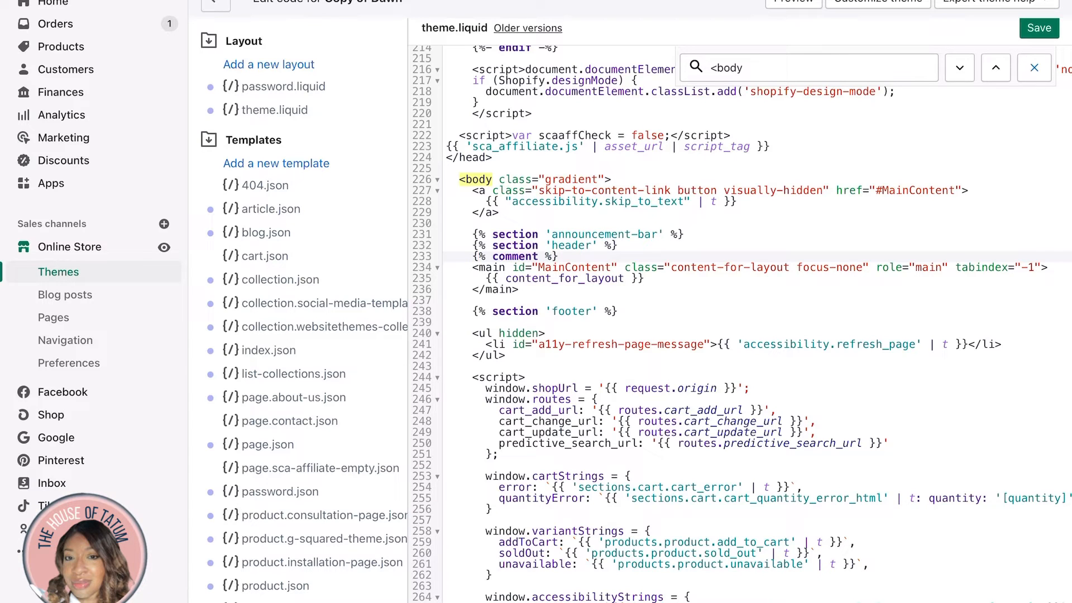
type("Adding")
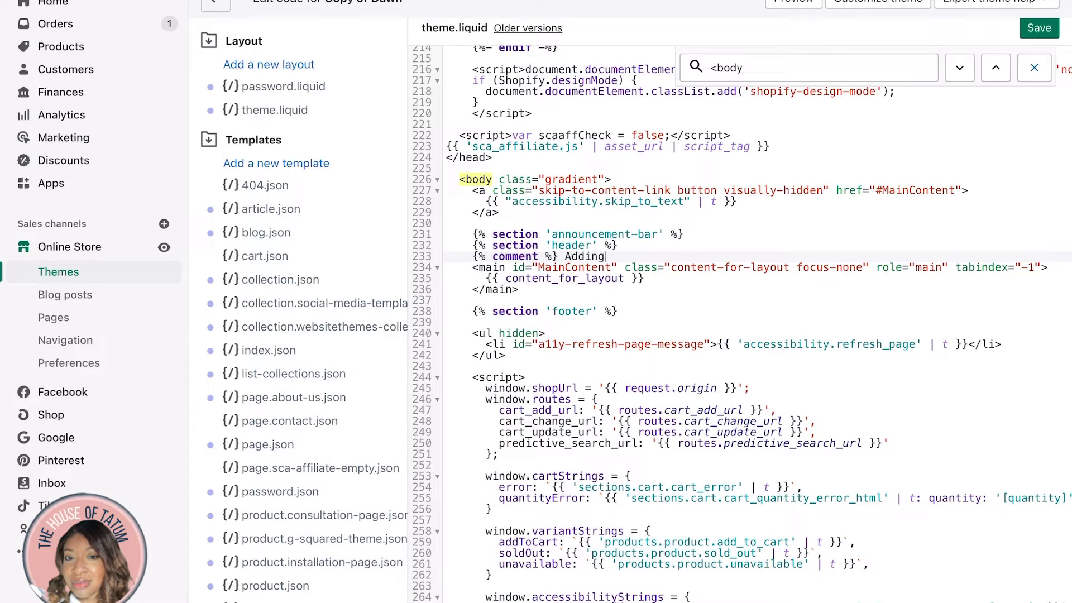
key("Backspace")
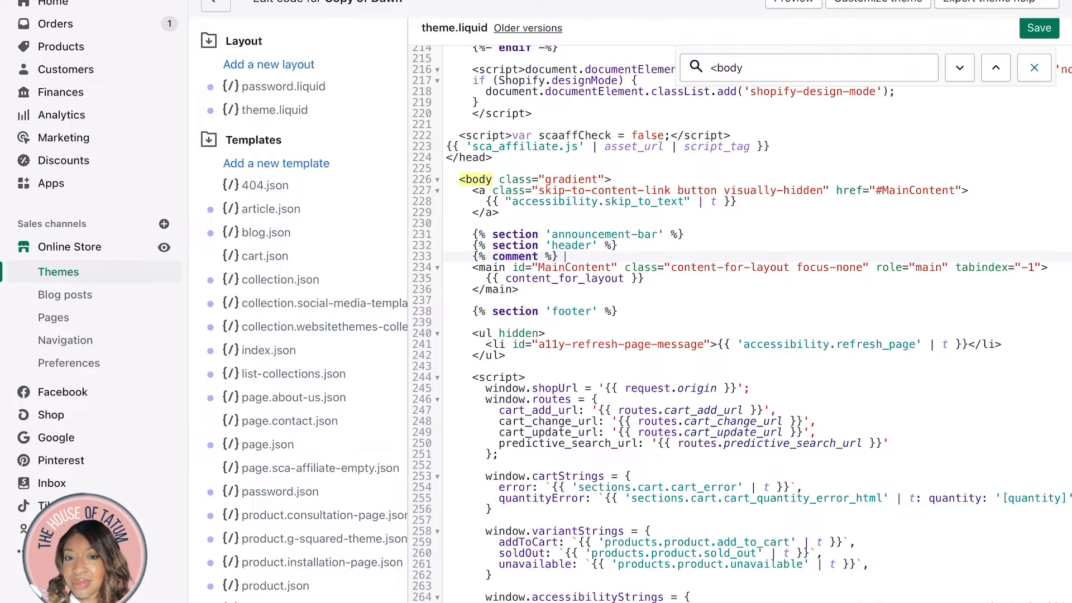
type("Cus")
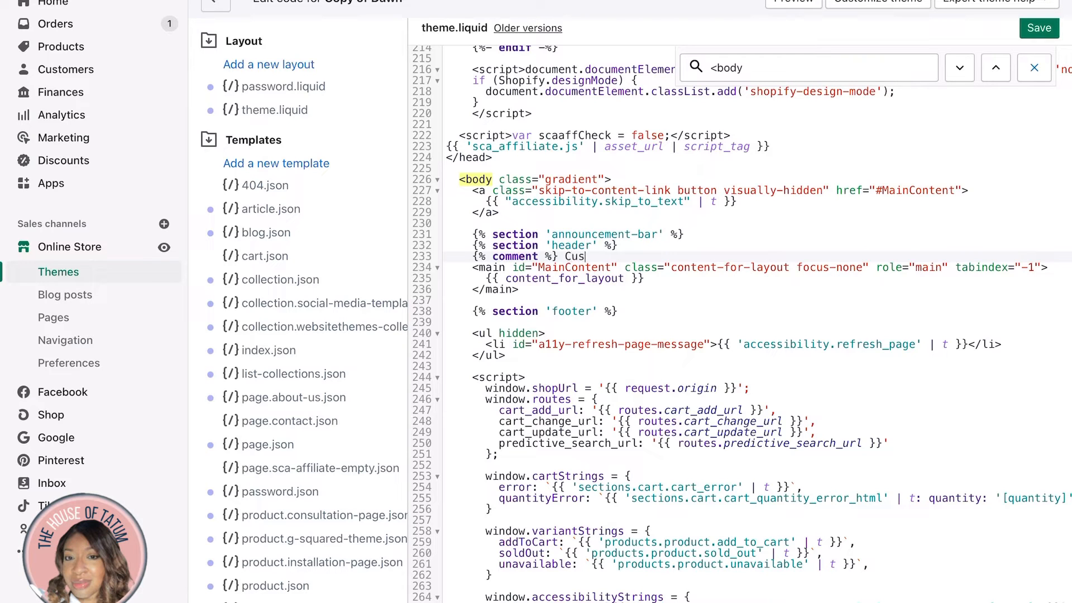
type("tom Code for")
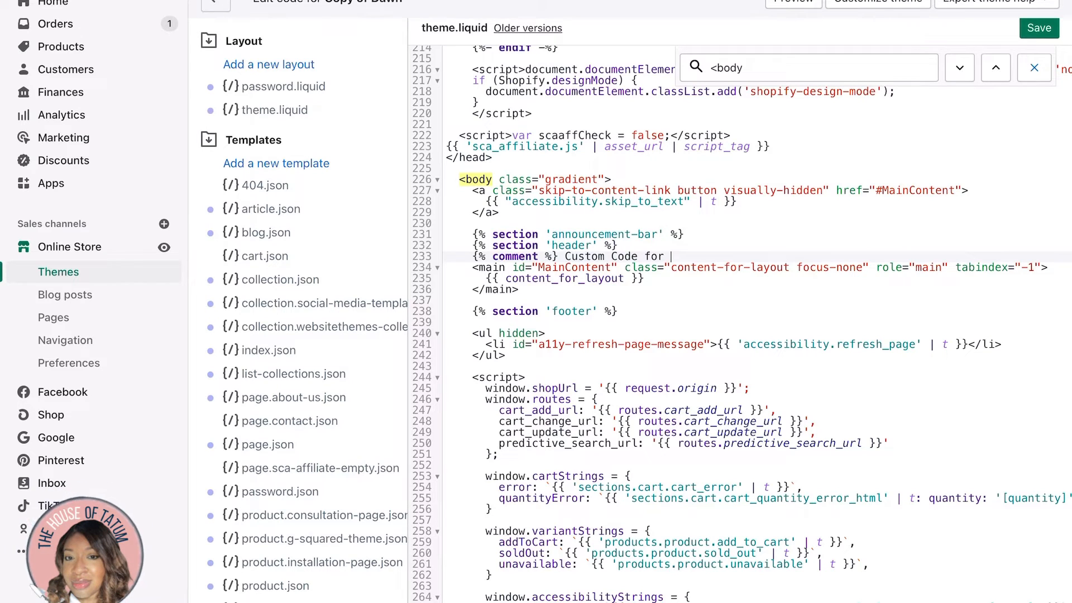
type("adding social")
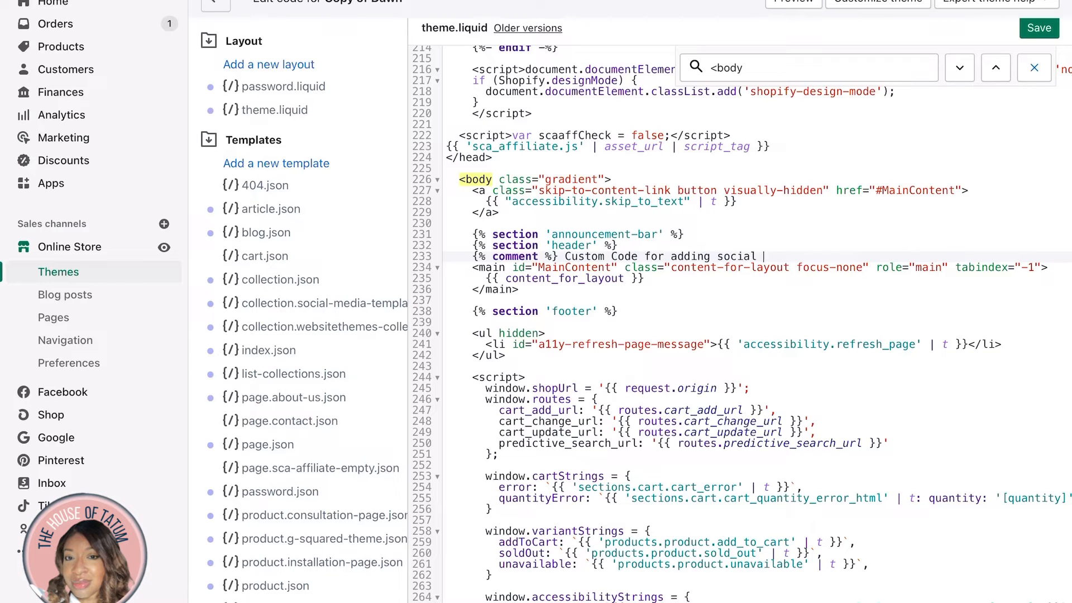
type("icons to the")
type("{% endco")
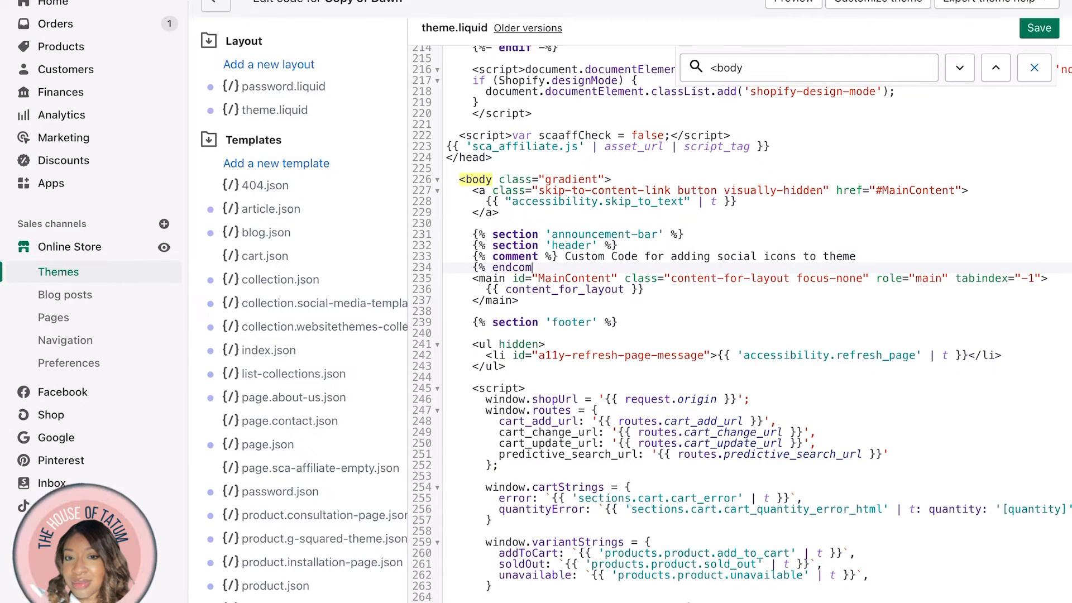
type("ment %")
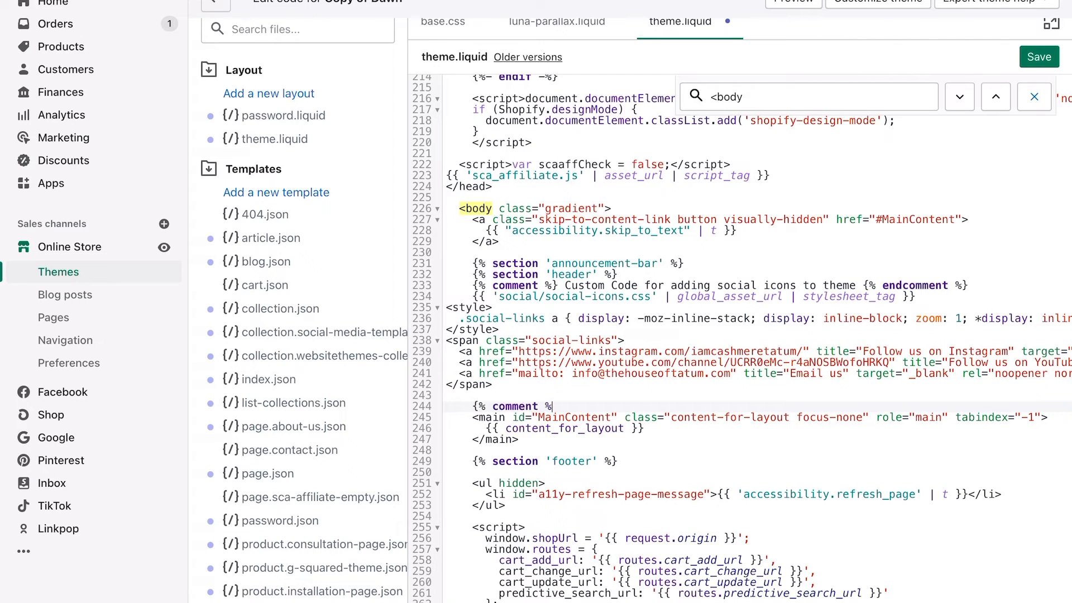
Add the 'original shopify code continued' comment and test the email icon in the preview.
type("original sh")
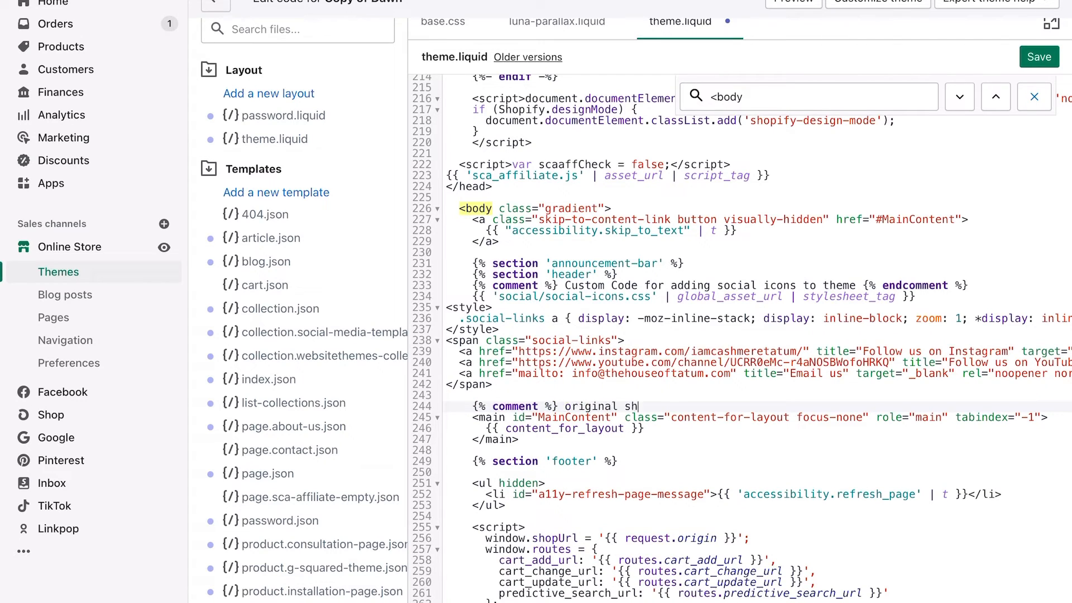
type("opify code continued")
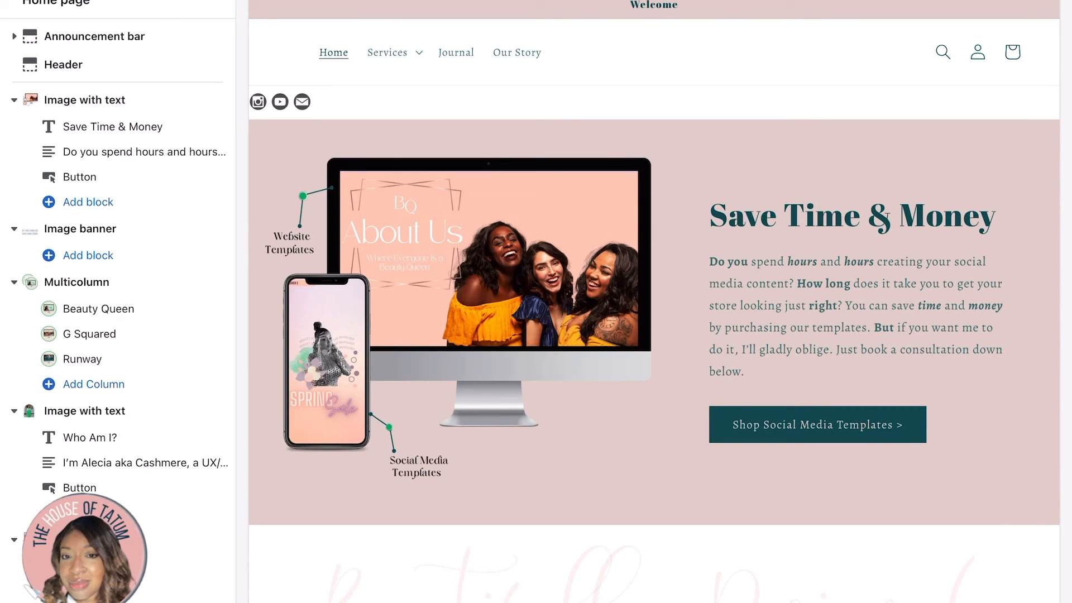
left_click(301, 101)
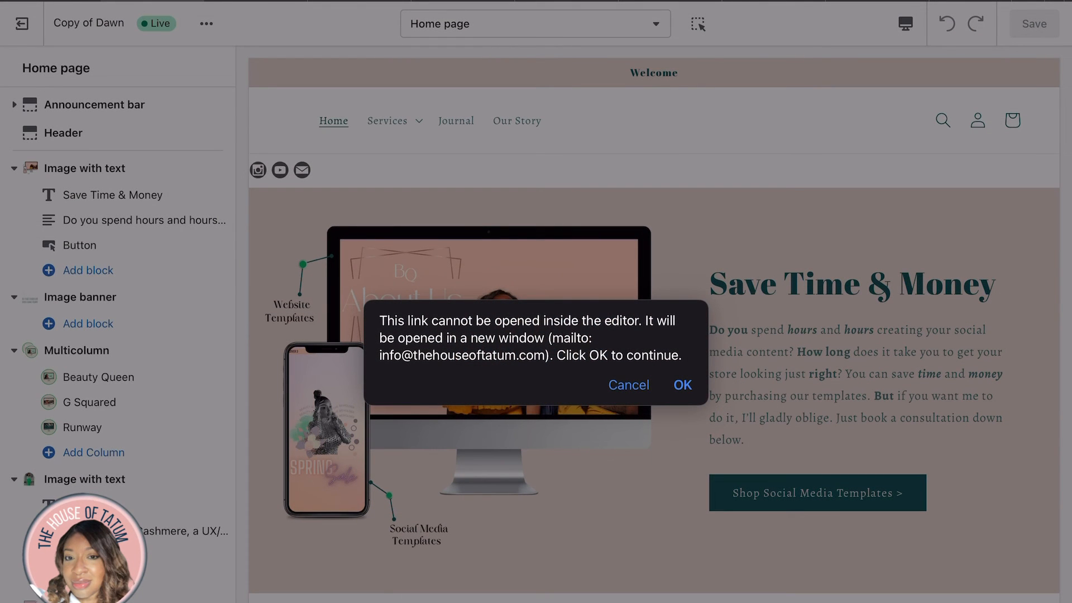